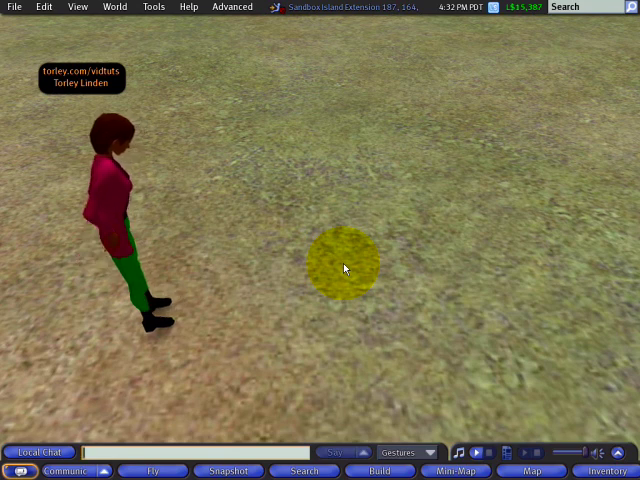
Step: Bring up the pie menu of build actions for the grassy ground beside the avatar
right_click(344, 268)
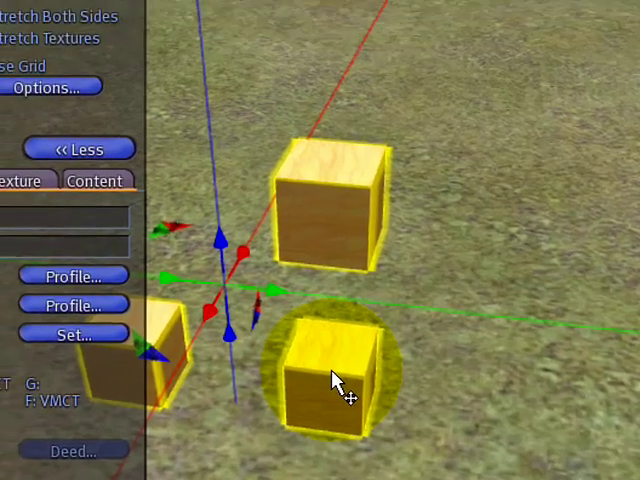
Step: Reach the Tools menu to link the selected cubes into one object
left_click(66, 12)
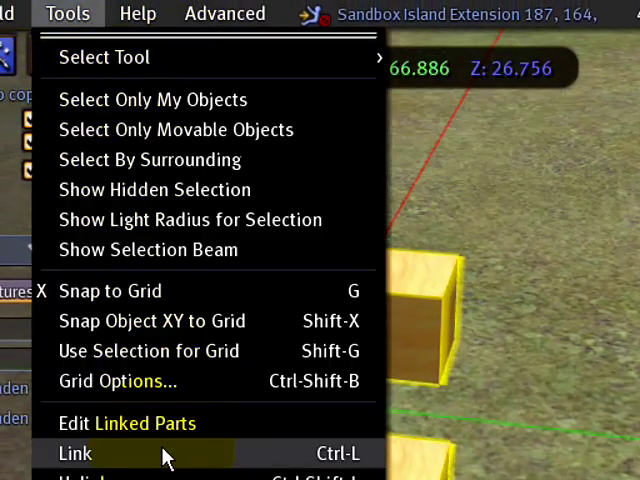